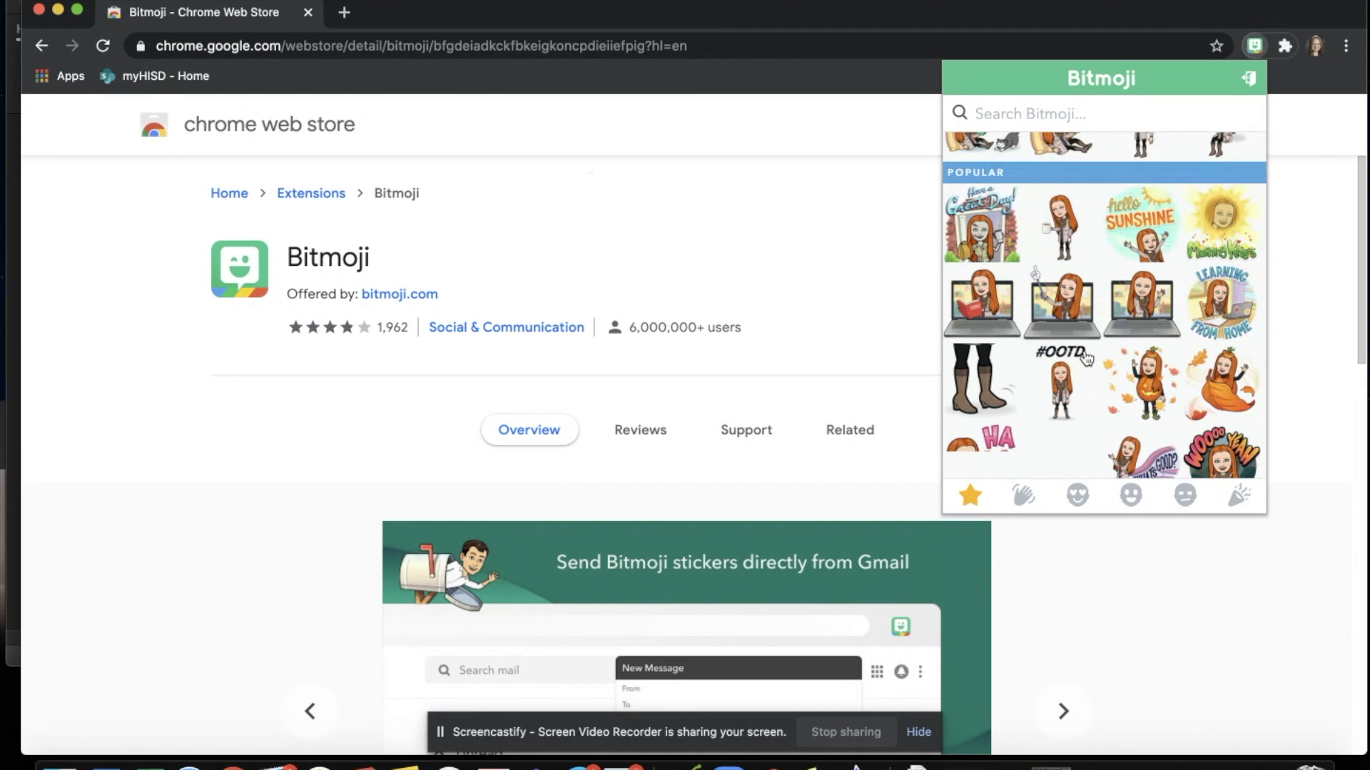
Step: Search Bitmoji stickers for "book"
text(book)
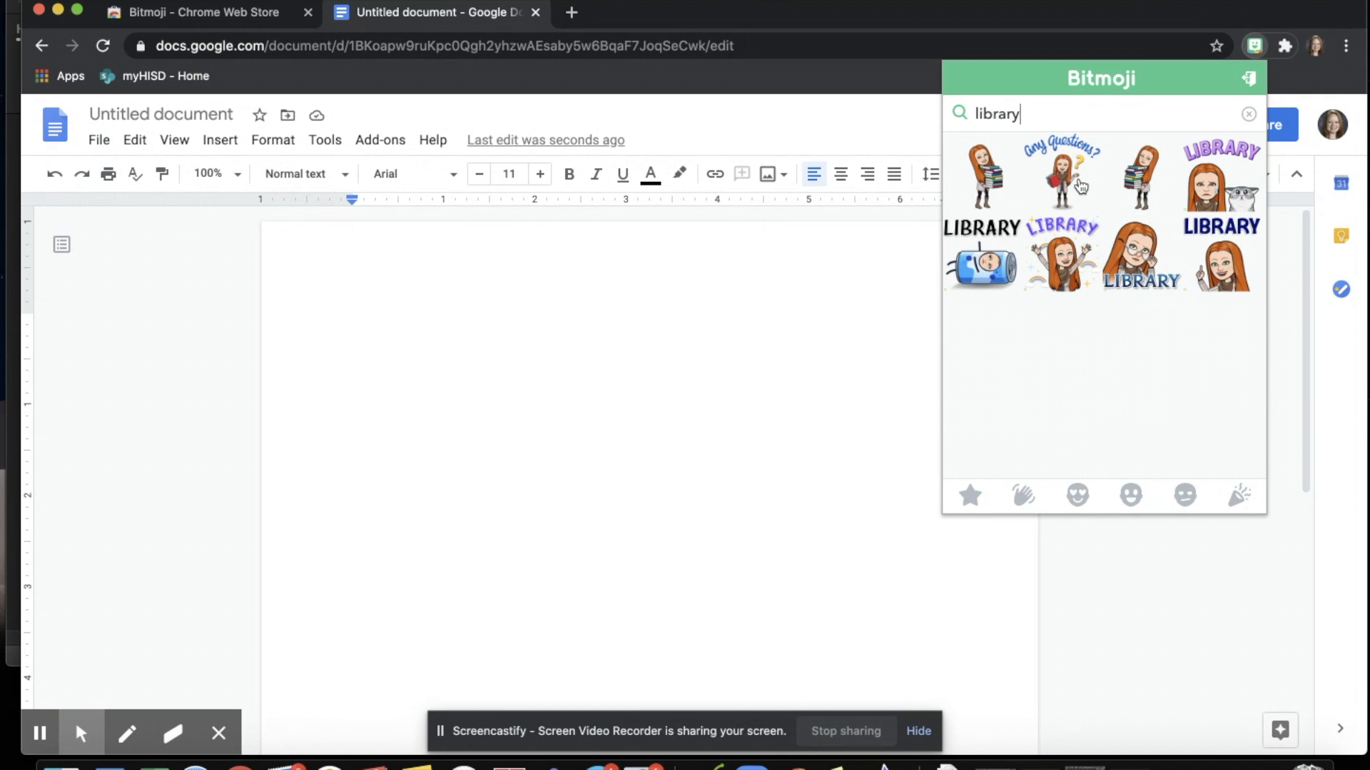
Step: Right-click a library-themed Bitmoji sticker to copy its image
right_click(1078, 183)
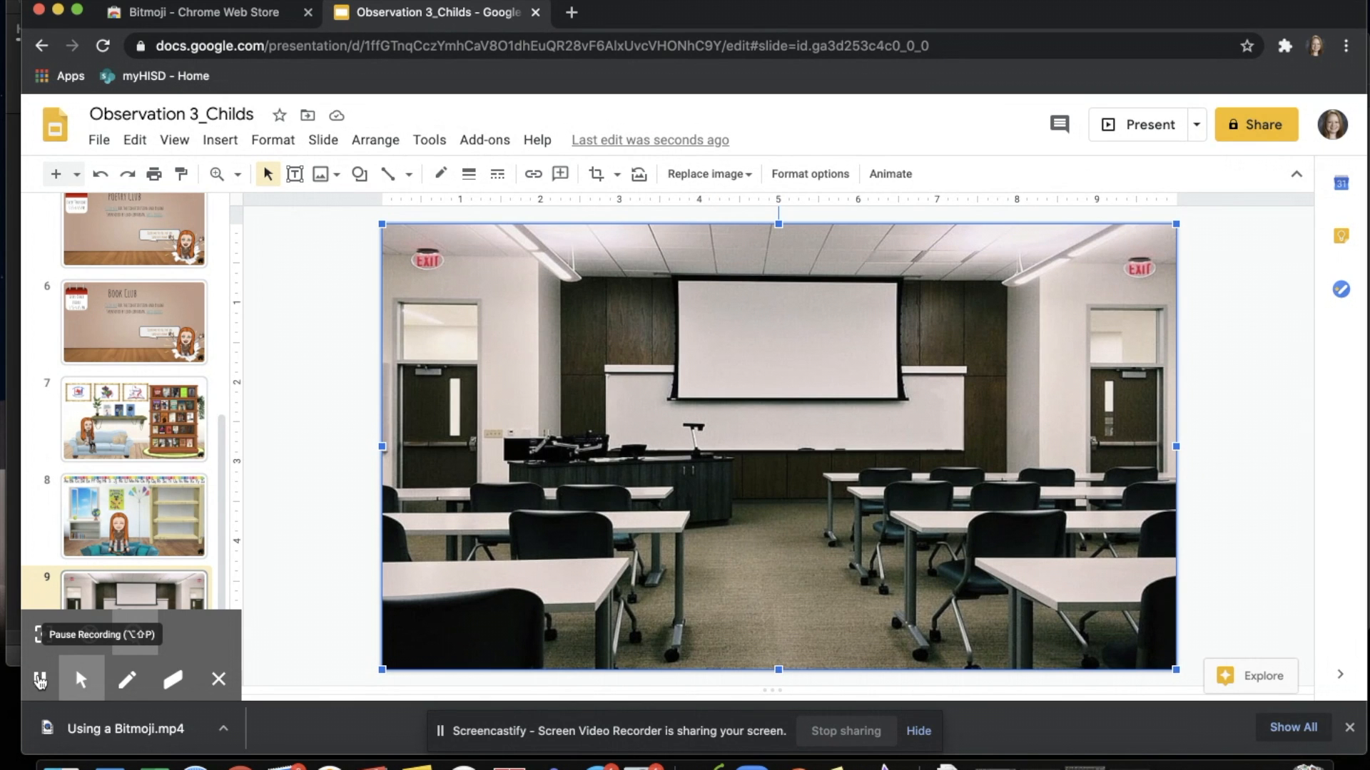
Step: Select slide 9 to hold the empty classroom photo scene
click(134, 515)
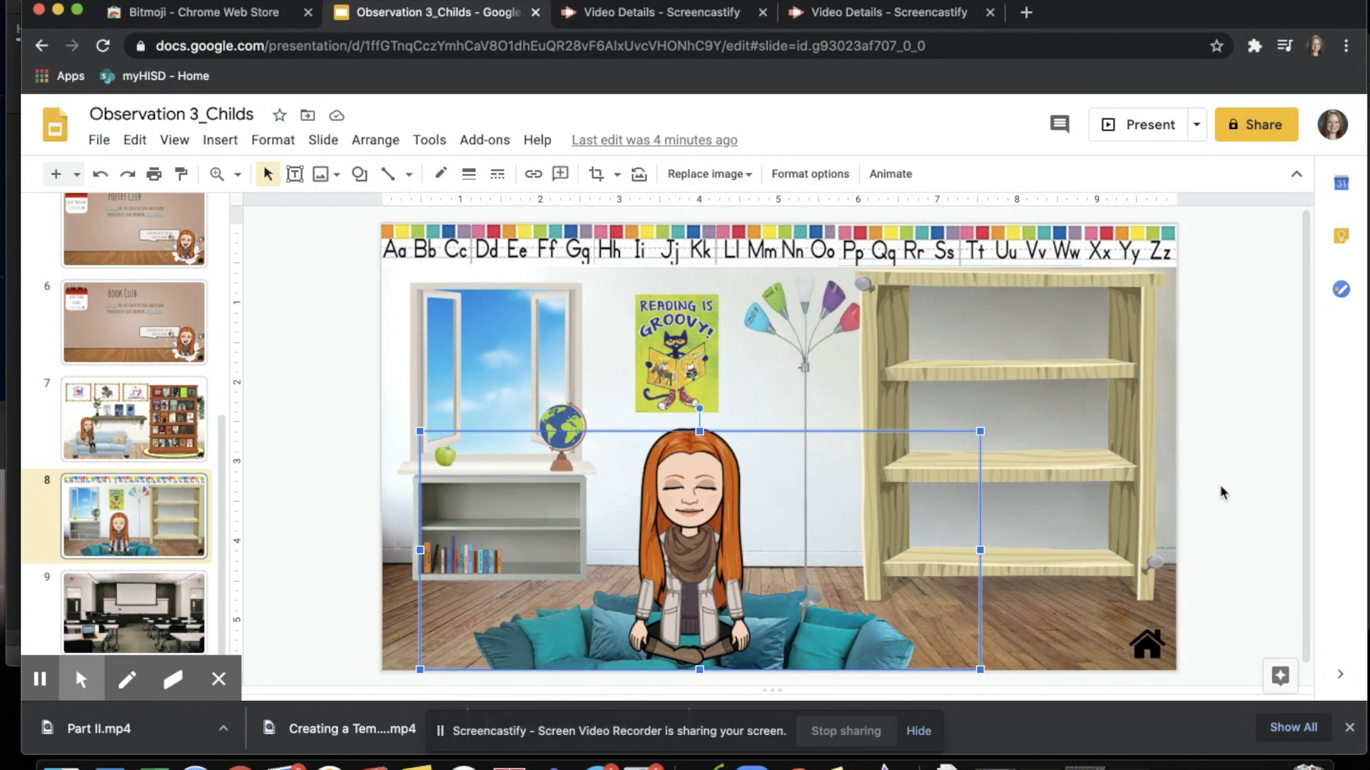
click(434, 12)
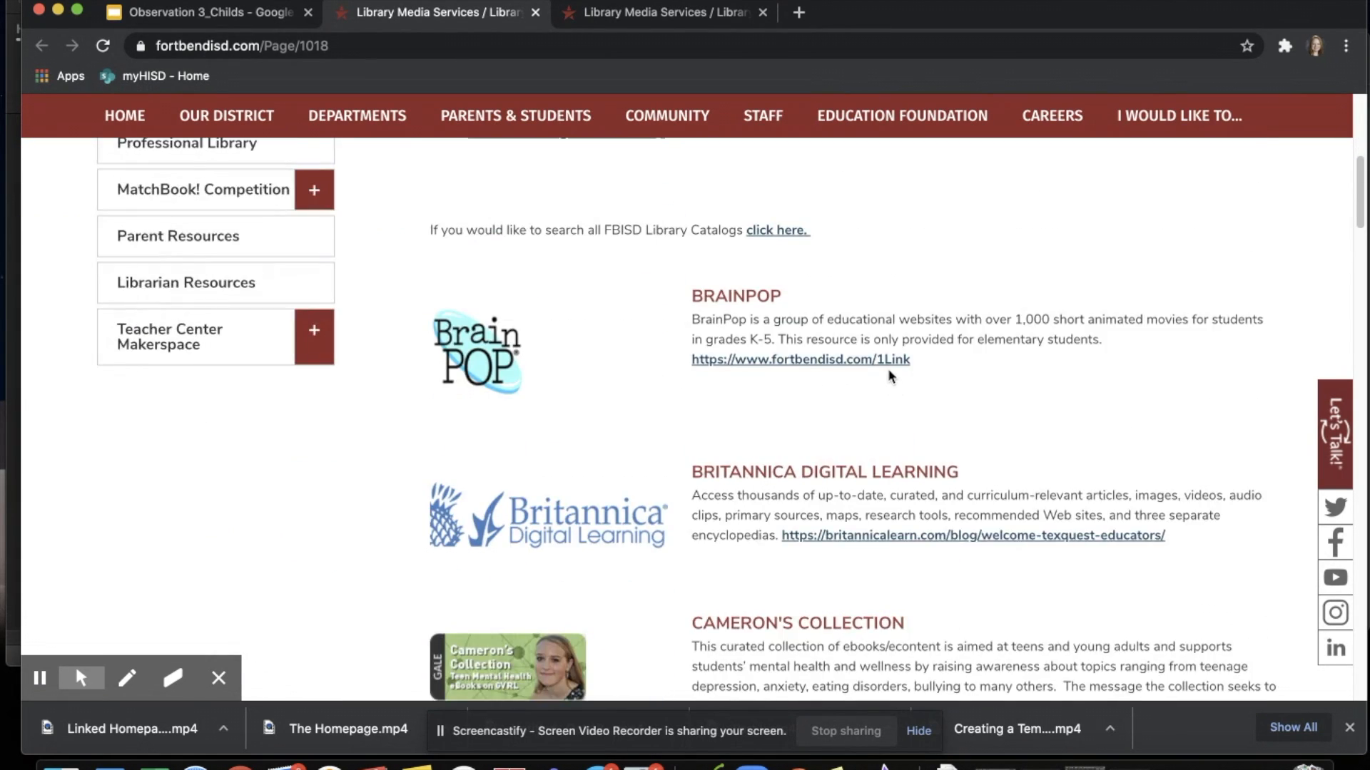
scroll(down, 3)
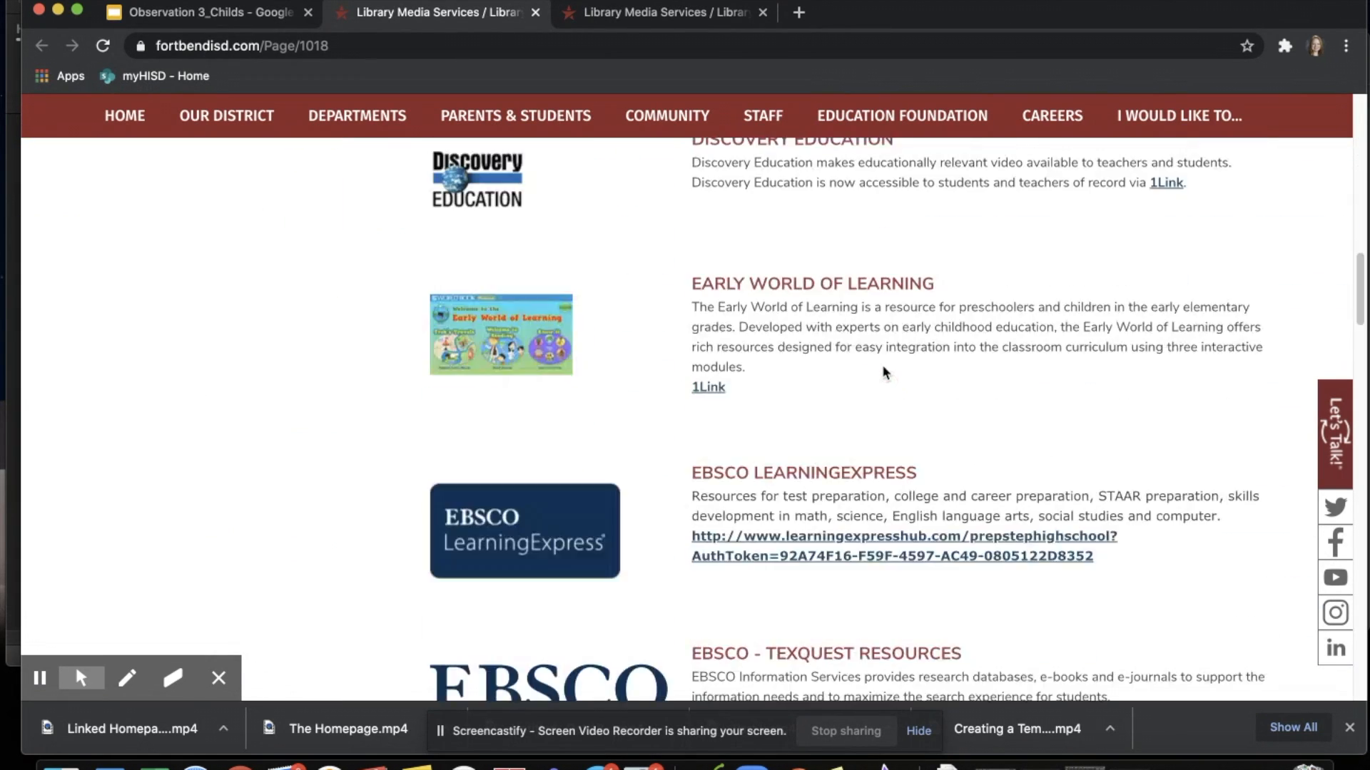